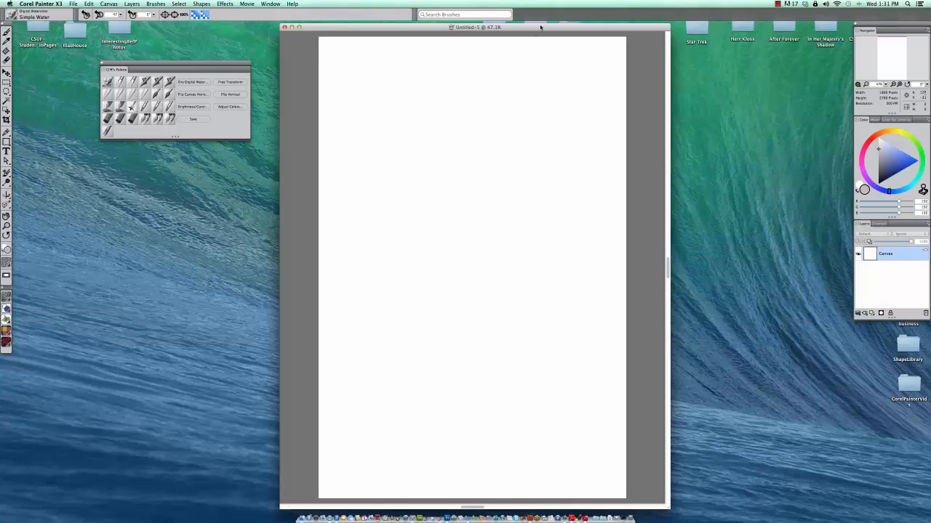
- Select the Simple Water brush and wash grey across the top, right edge and remaining canvas
left_click(121, 93)
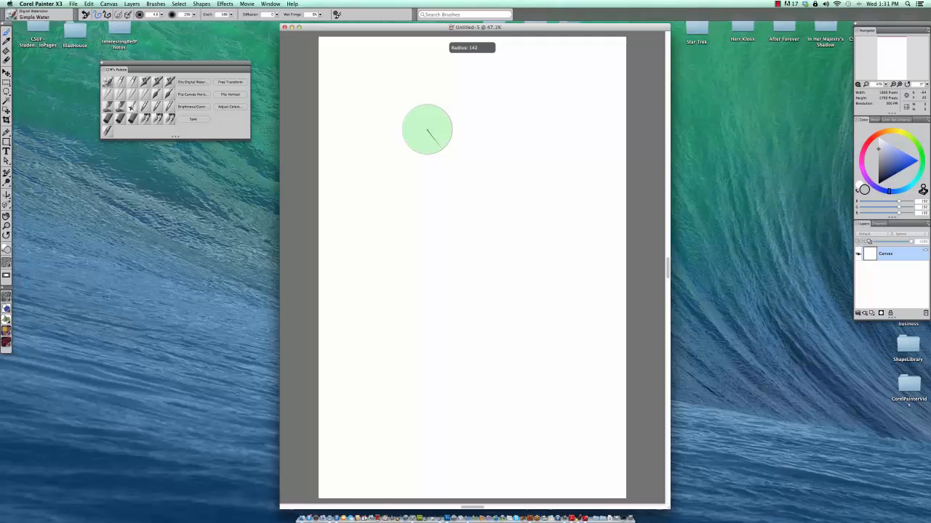
left_click_drag(427, 129, 531, 57)
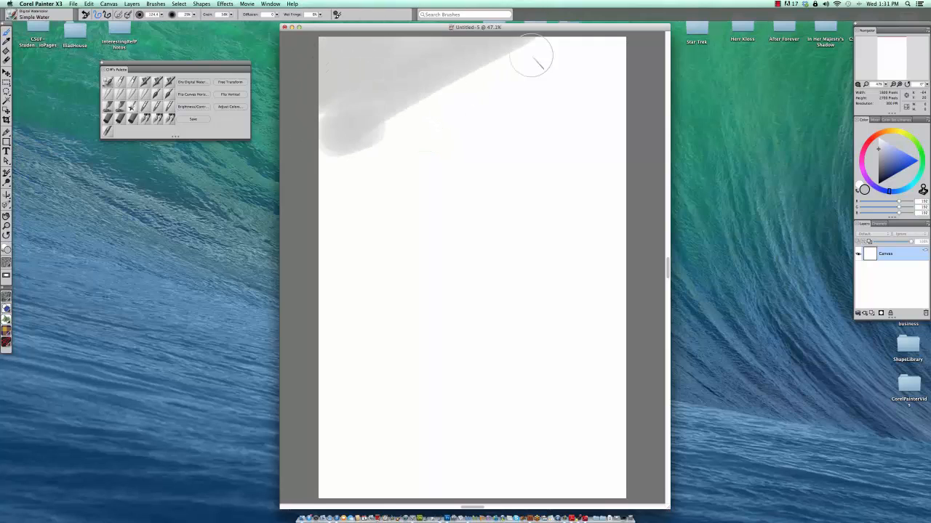
left_click_drag(530, 54, 625, 341)
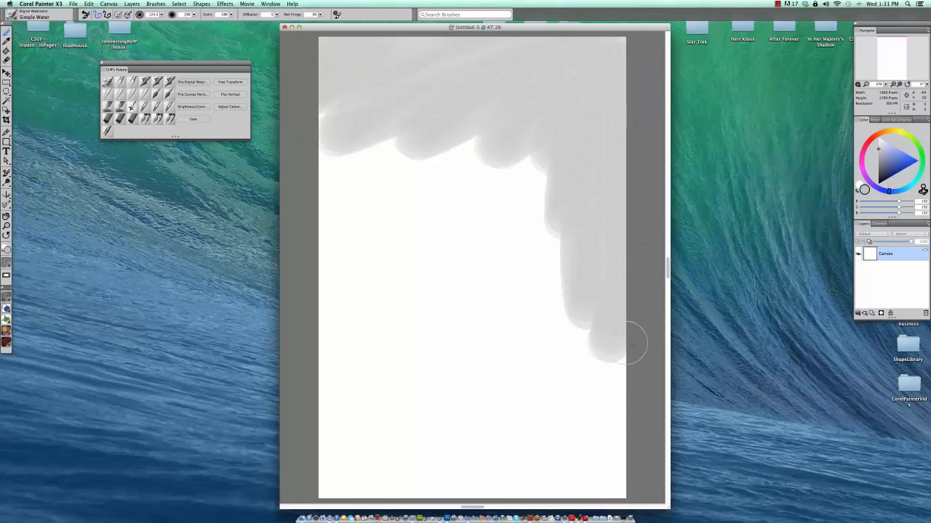
left_click_drag(629, 342, 325, 207)
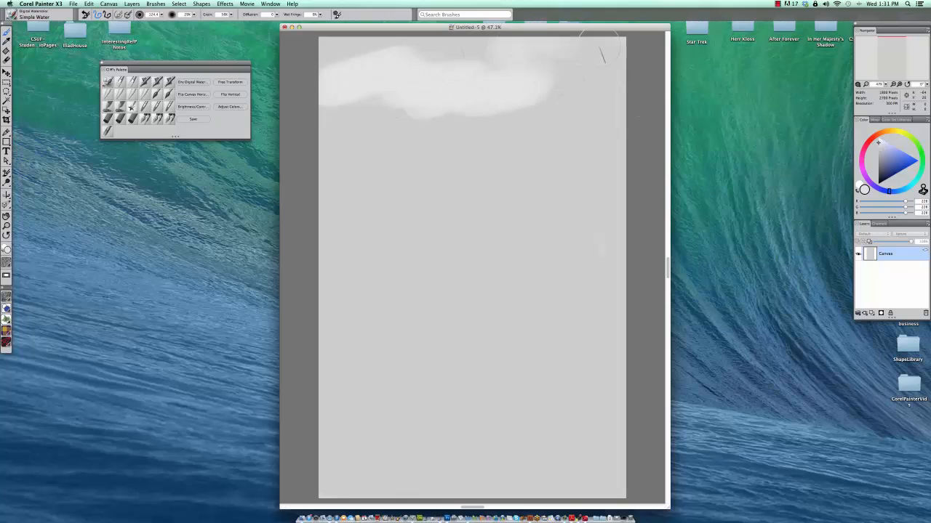
- Paint loose near-white cloud shapes across the top third, extending toward the right edge
left_click_drag(596, 55, 320, 171)
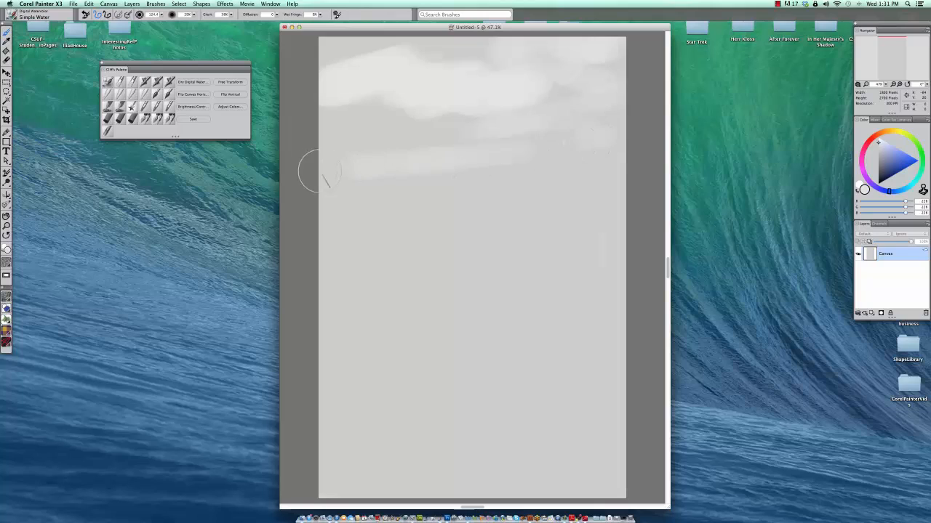
left_click_drag(324, 171, 447, 149)
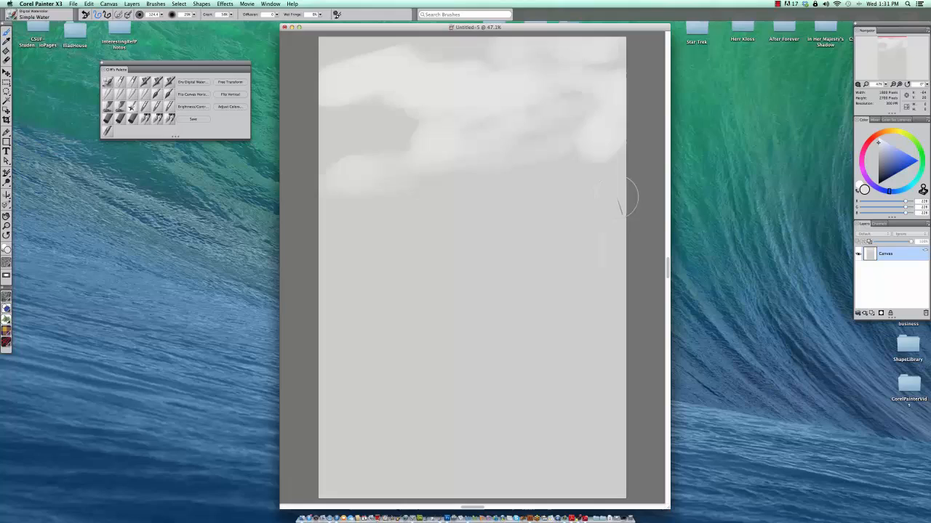
left_click_drag(626, 196, 531, 175)
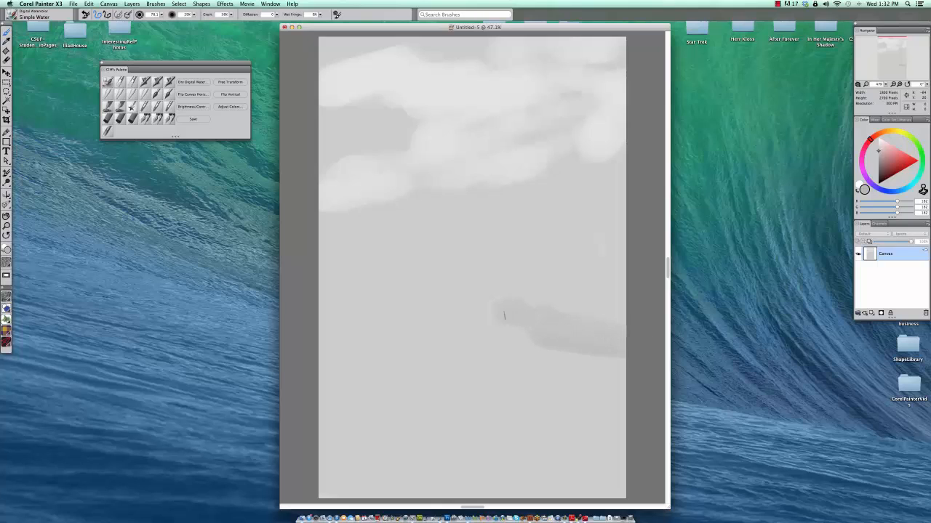
- Paint a distant grey ridge leftward and a darker, peaked nearer ridge on the right
left_click_drag(506, 316, 425, 357)
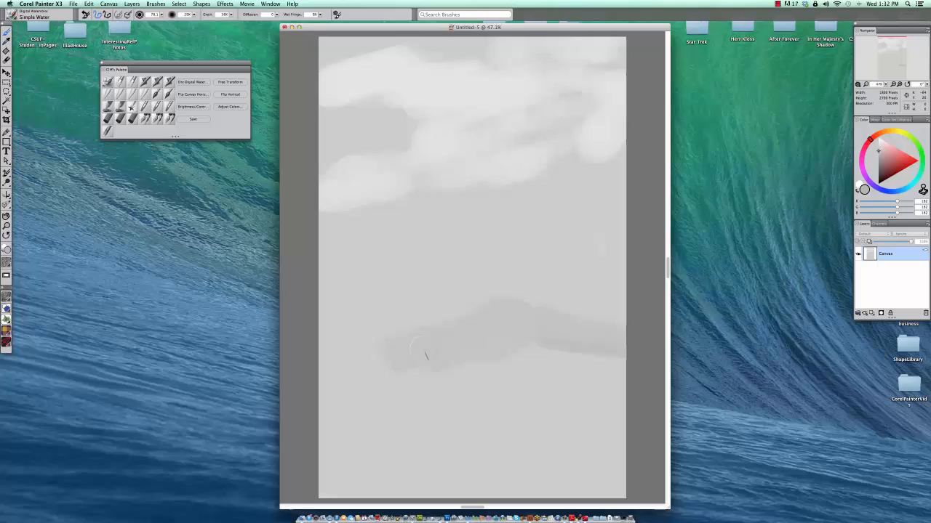
left_click_drag(425, 357, 349, 399)
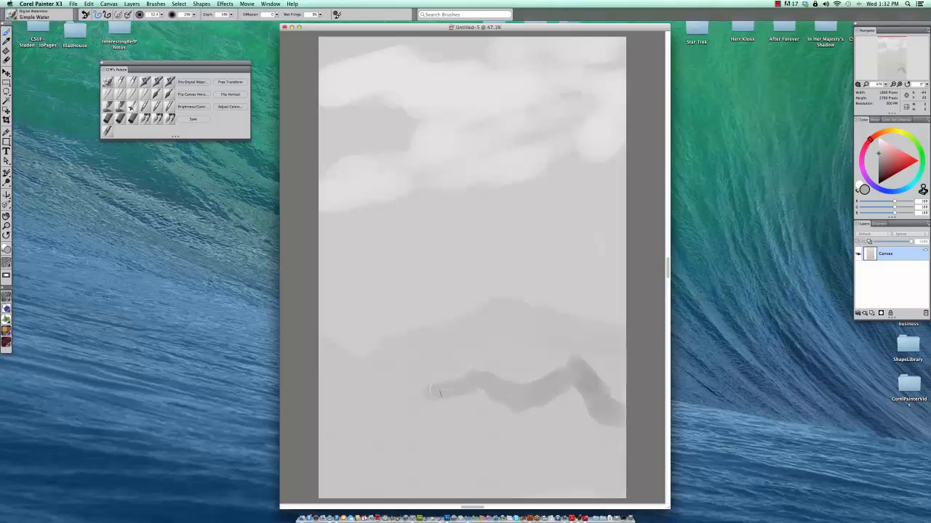
left_click_drag(436, 392, 614, 421)
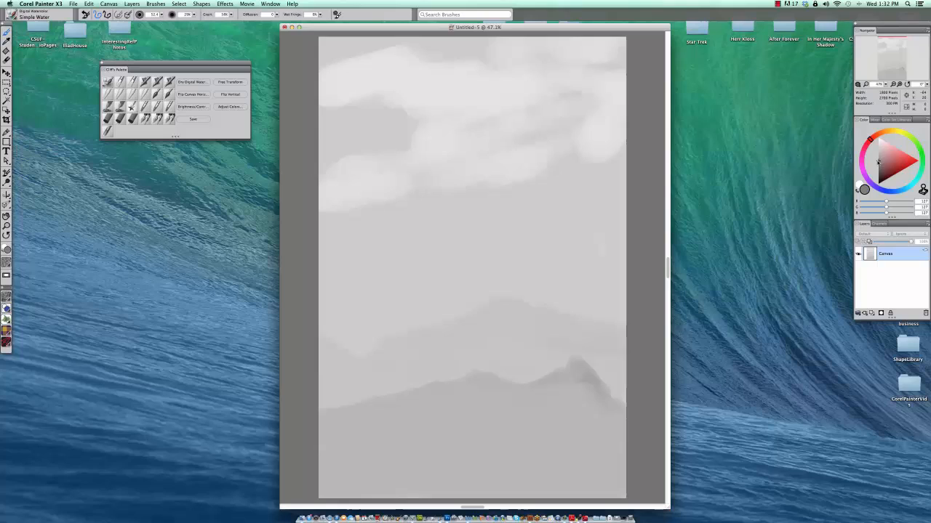
mouse_move(305, 169)
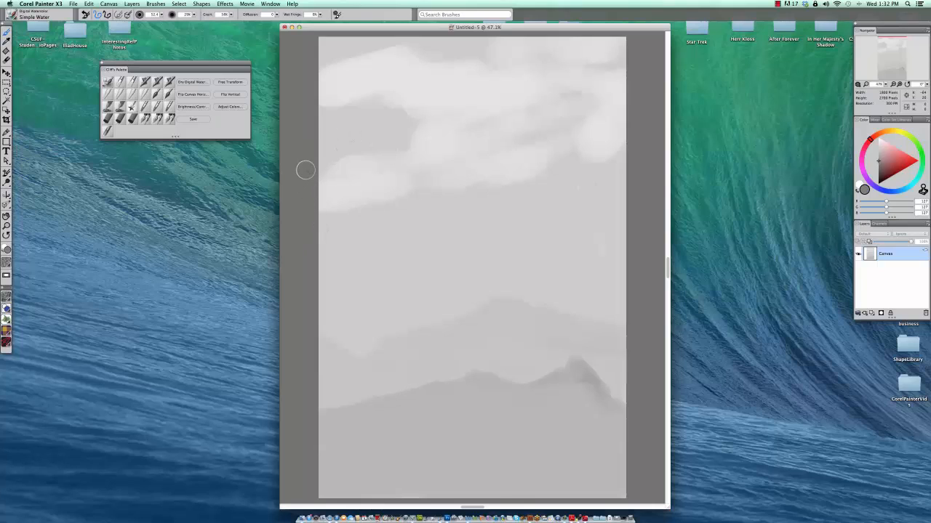
- Paint the leaning grey trunk and fill the cliff mass down the left side
left_click_drag(305, 170, 352, 224)
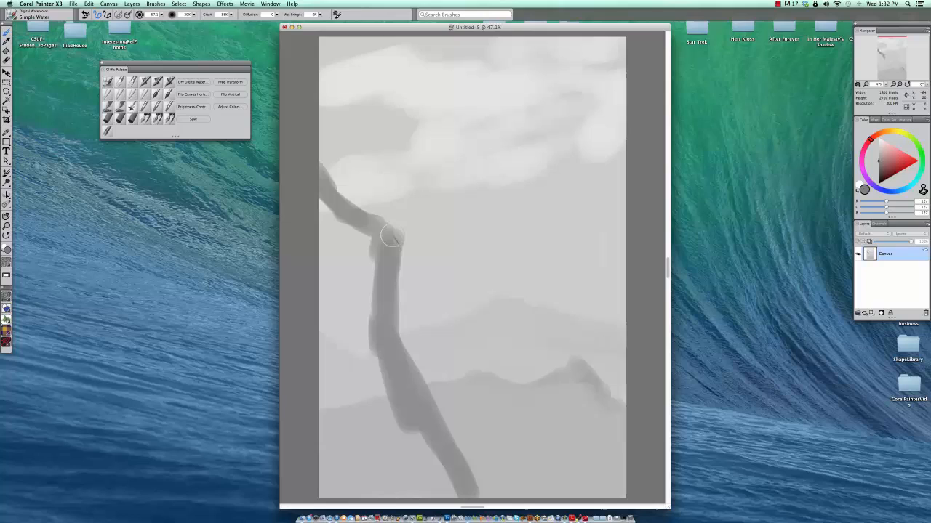
left_click_drag(392, 237, 386, 324)
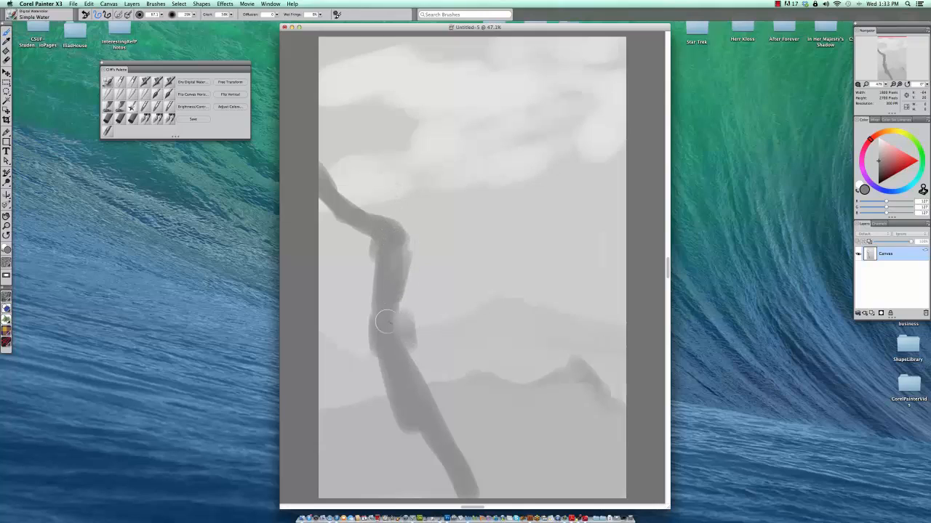
left_click_drag(385, 323, 345, 269)
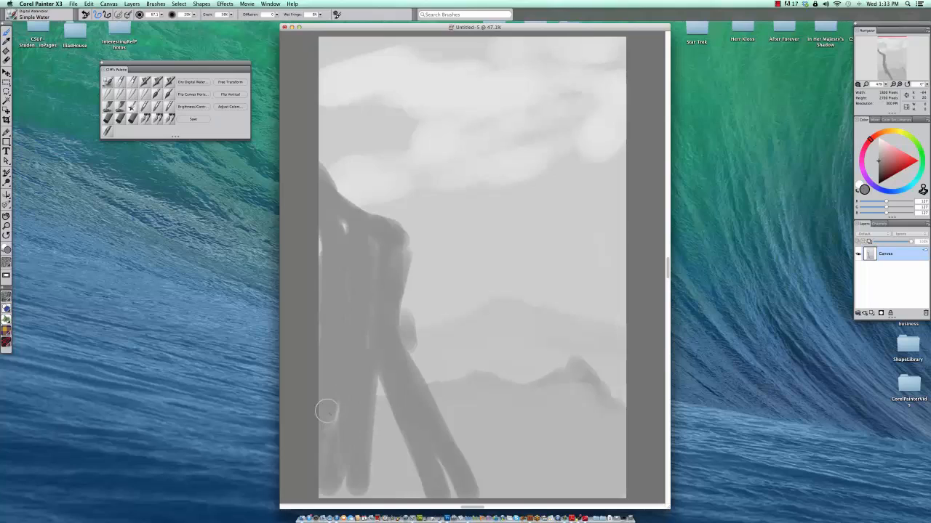
left_click_drag(327, 411, 387, 432)
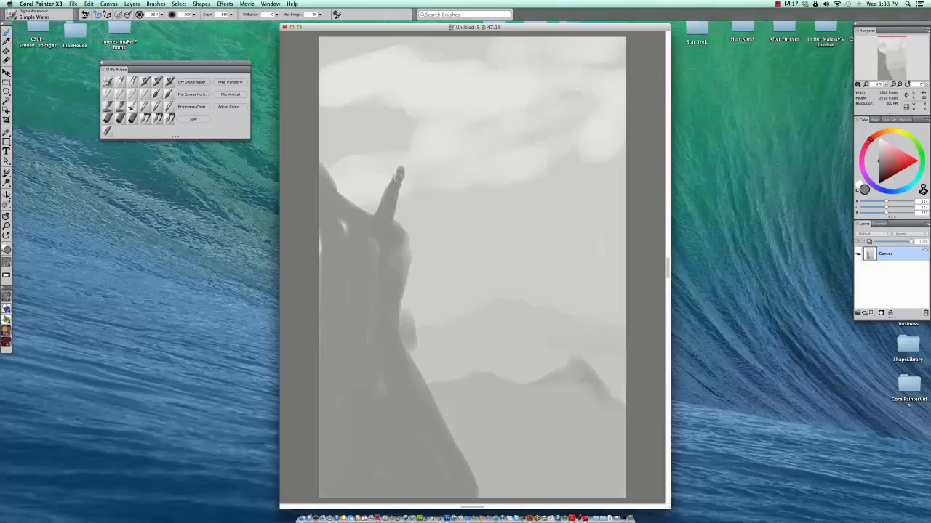
- Shape and darken the trunk top, adding forked branches above the cliff
left_click_drag(399, 175, 415, 273)
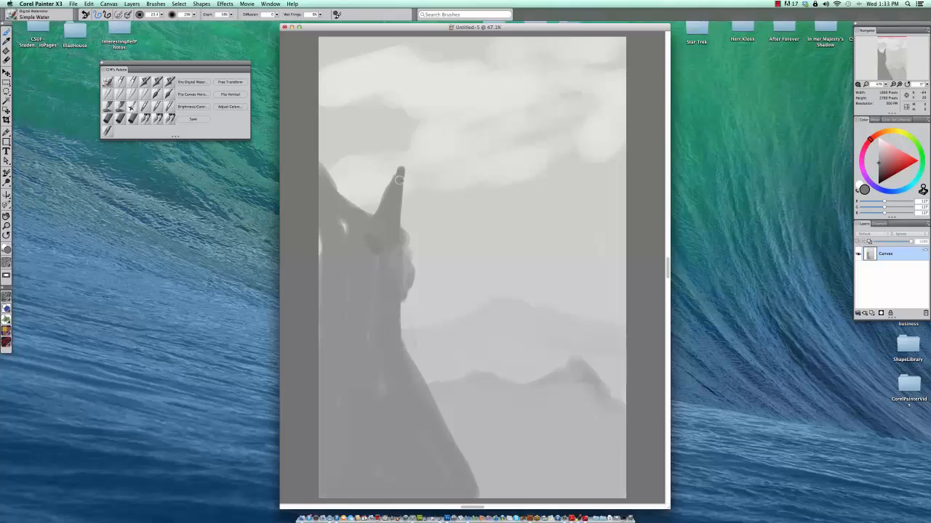
left_click_drag(398, 180, 382, 167)
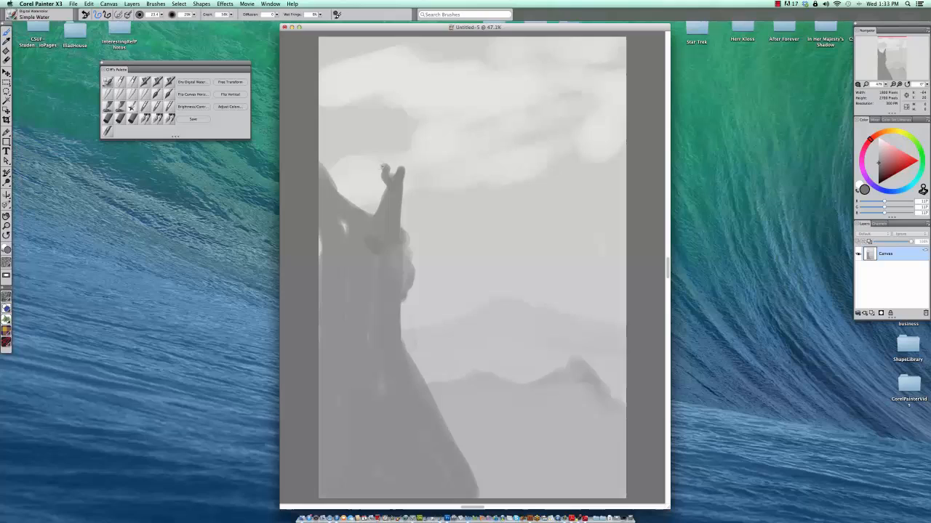
left_click_drag(385, 171, 324, 120)
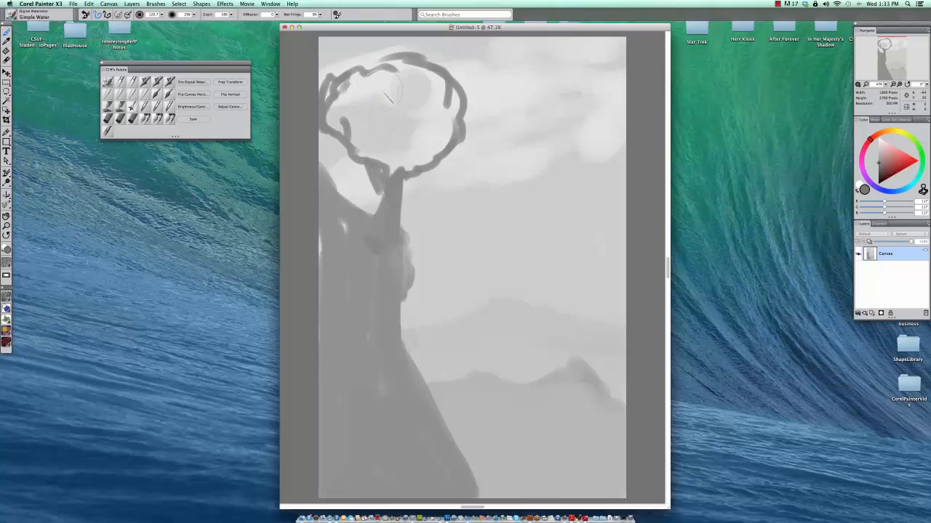
- Outline a rounded canopy atop the trunk and fill it solid dark grey
left_click_drag(397, 95, 371, 146)
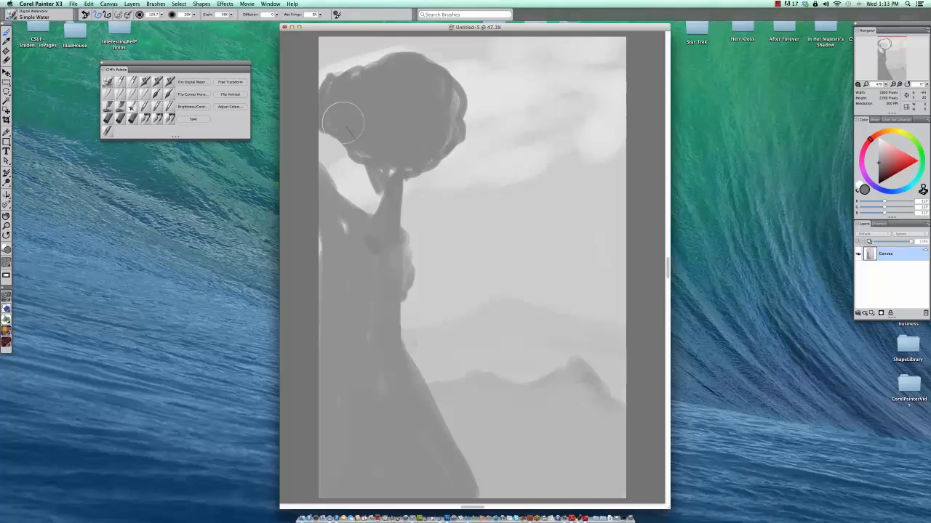
left_click_drag(345, 124, 407, 233)
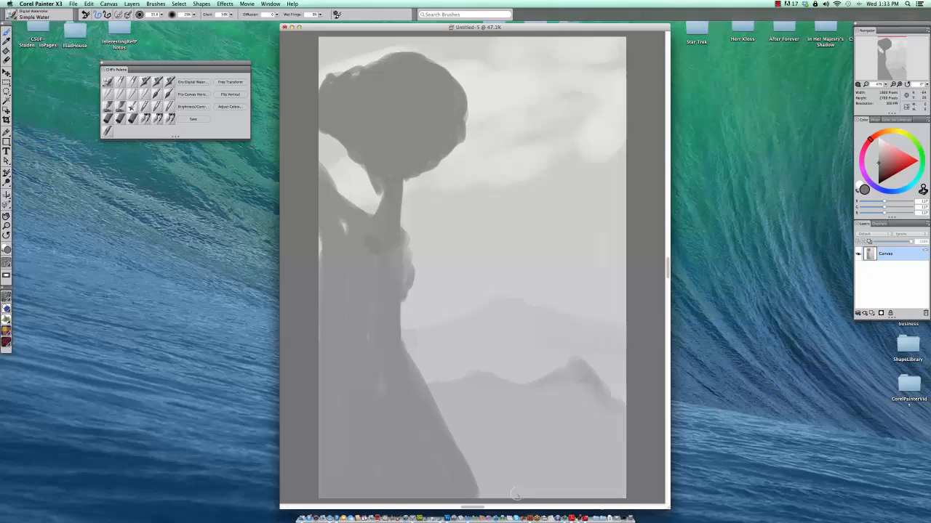
mouse_move(545, 484)
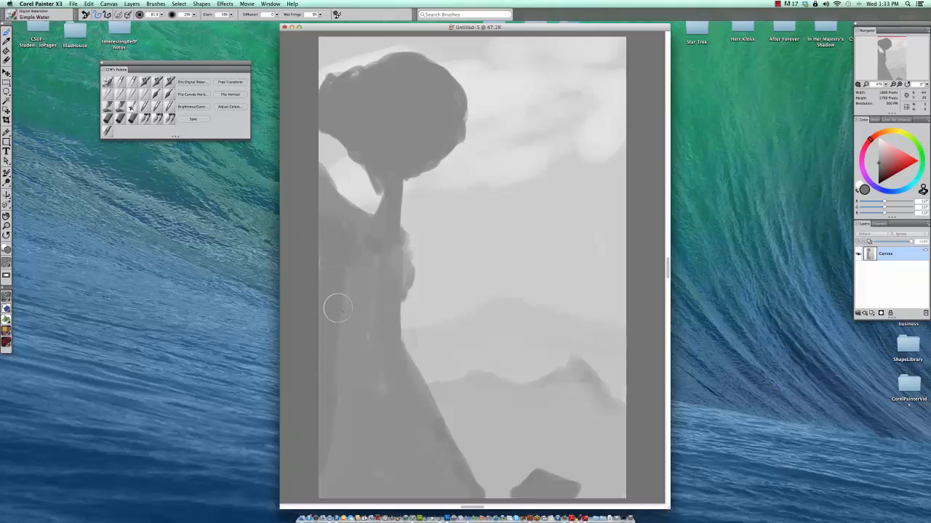
- Paint the slender trunk down from the crown toward the cliff
left_click_drag(338, 307, 418, 418)
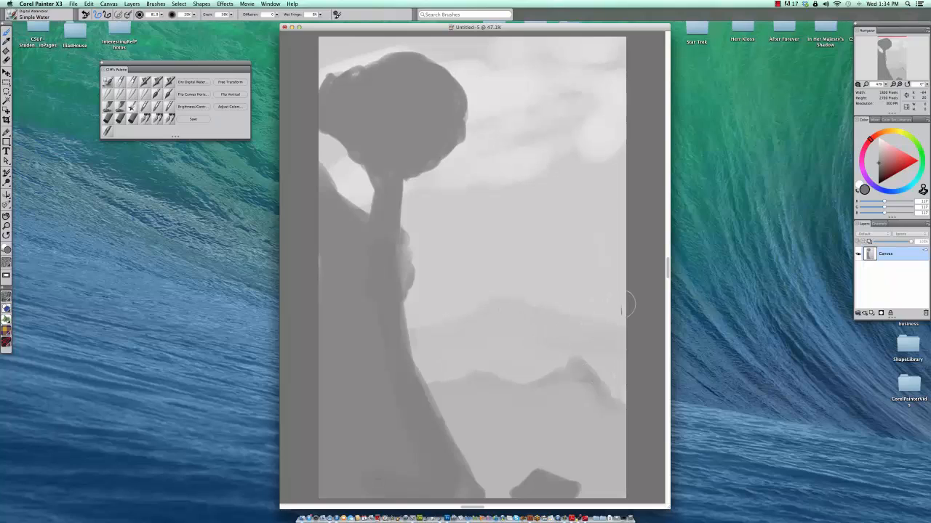
mouse_move(647, 307)
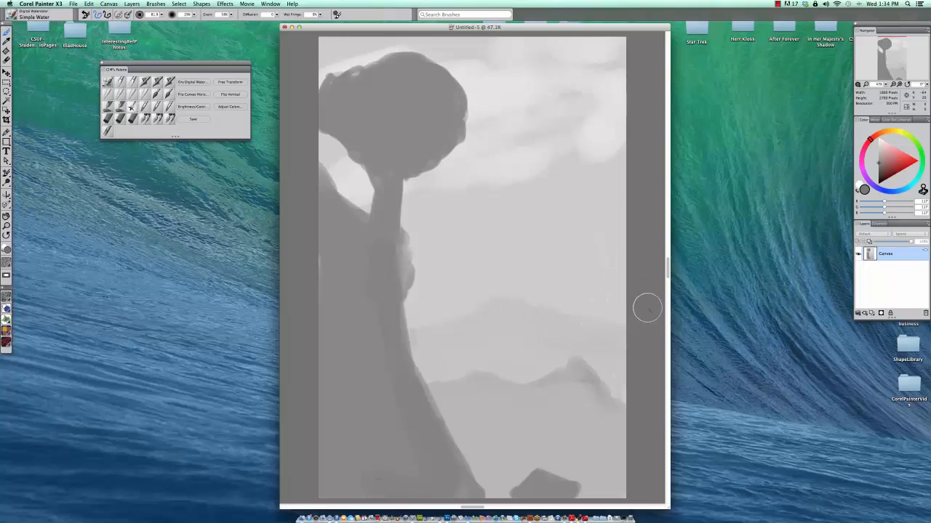
mouse_move(420, 213)
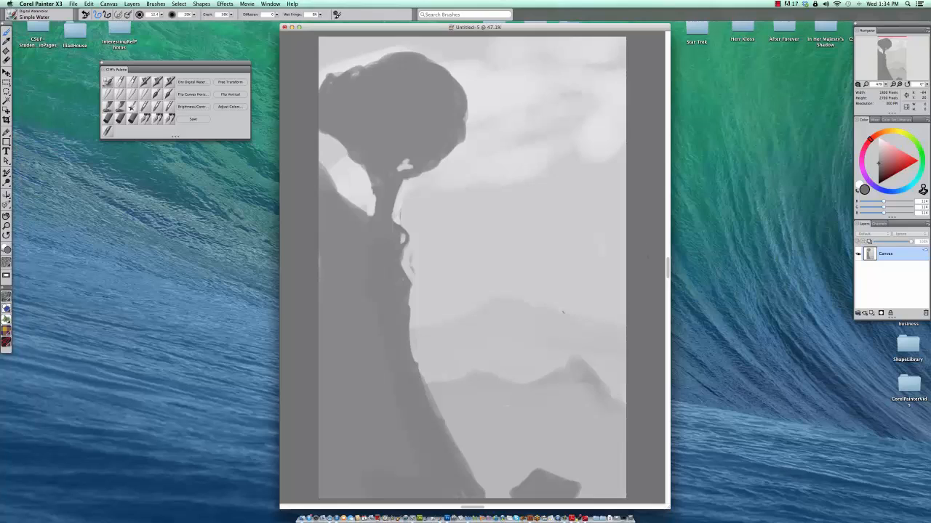
mouse_move(632, 316)
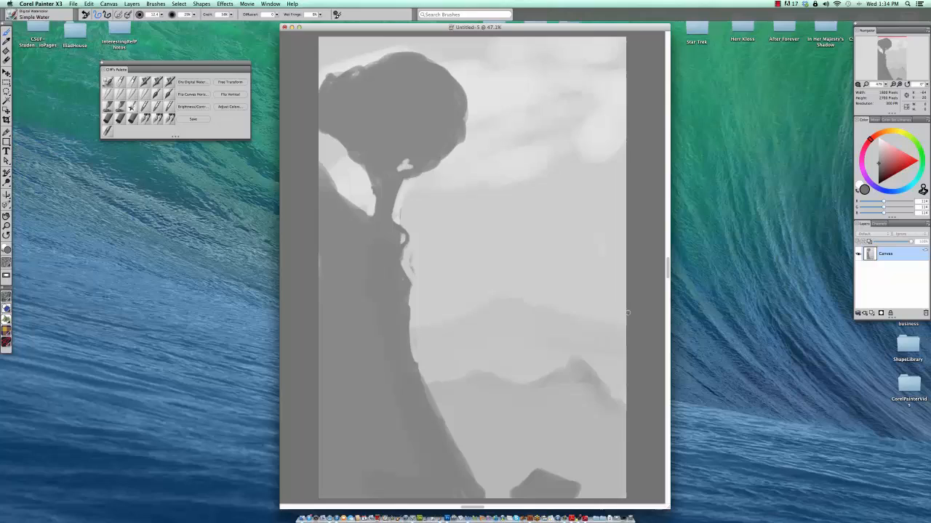
mouse_move(633, 131)
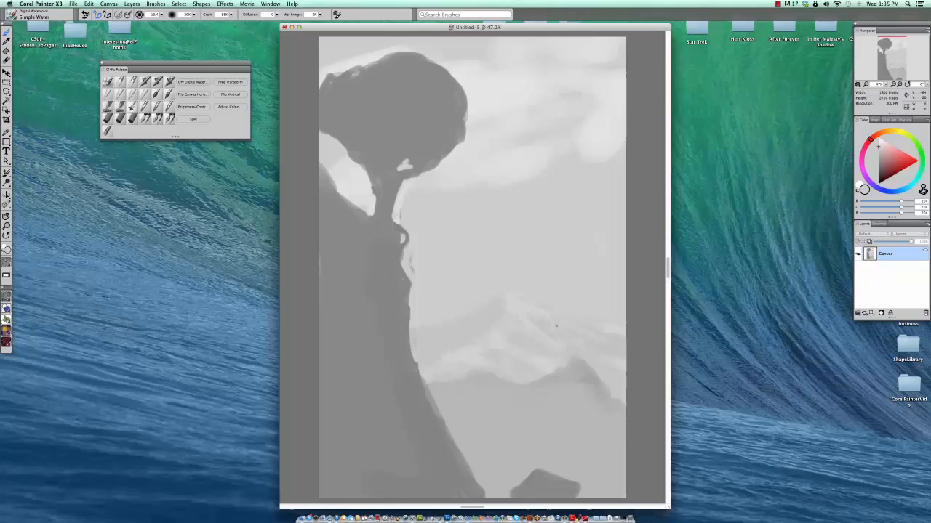
mouse_move(582, 311)
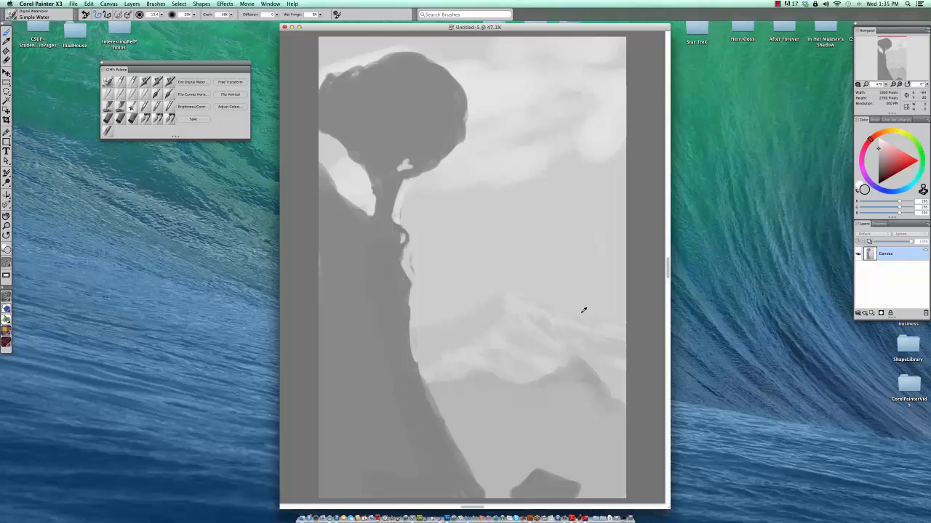
mouse_move(600, 322)
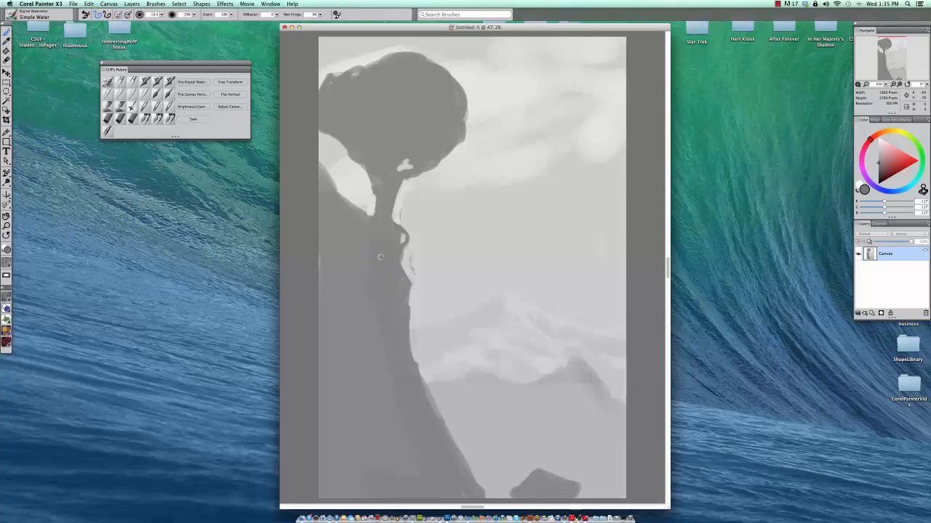
mouse_move(391, 249)
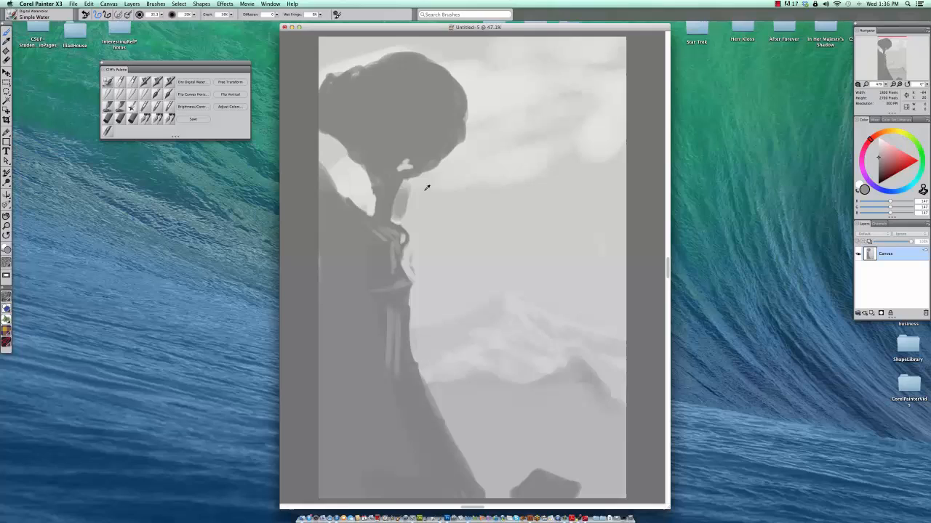
- Paint a short stroke shaping the trunk where it meets the cliff
left_click_drag(403, 189, 400, 215)
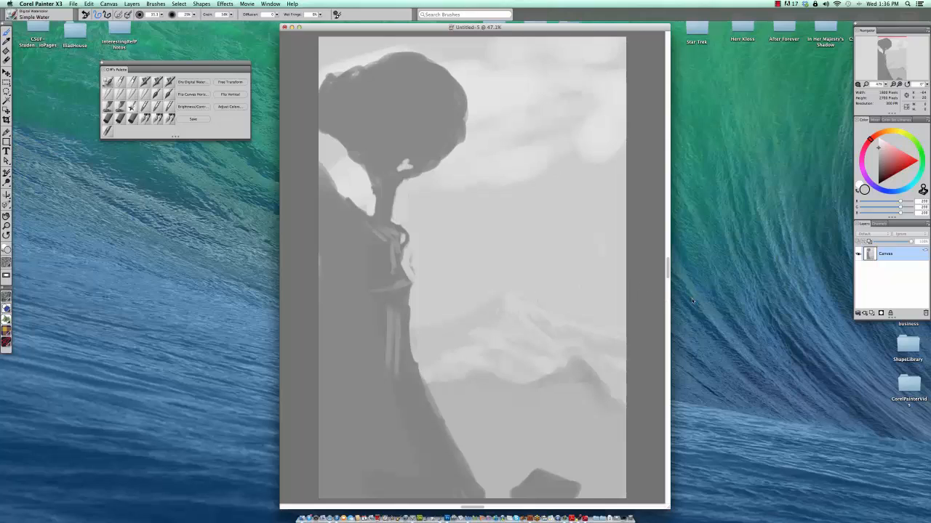
mouse_move(451, 442)
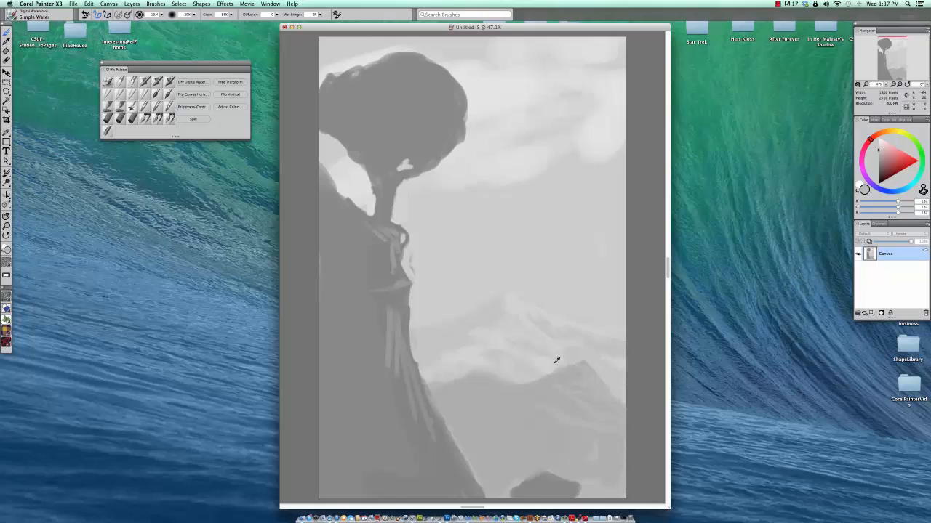
mouse_move(509, 379)
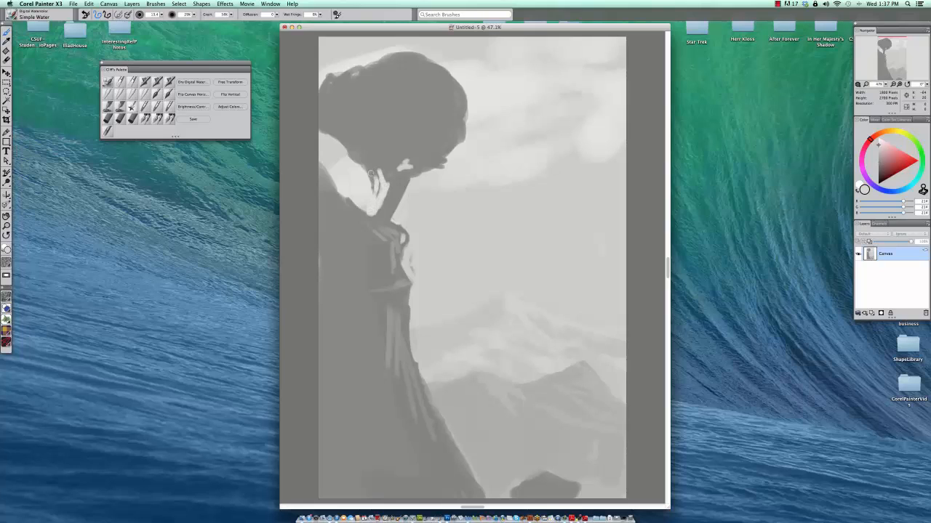
- Add small dabs just below the tree crown
left_click(371, 171)
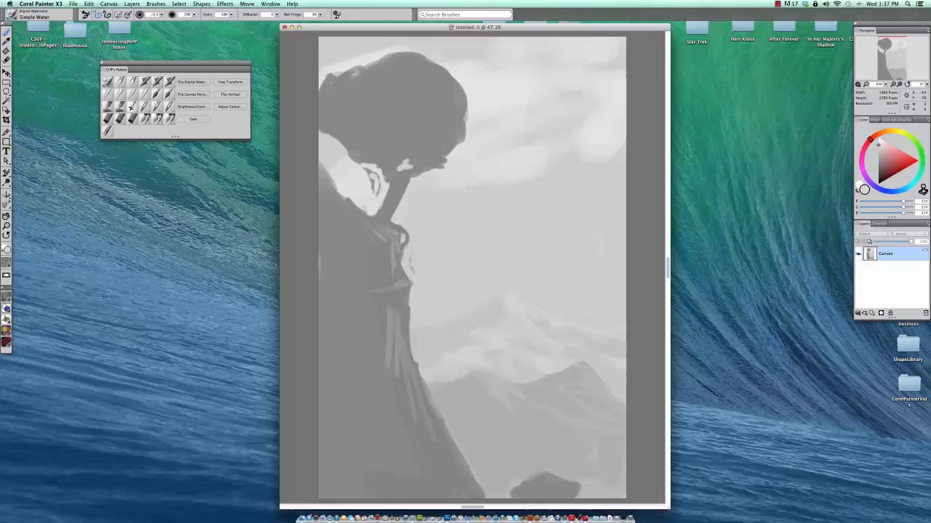
left_click(373, 180)
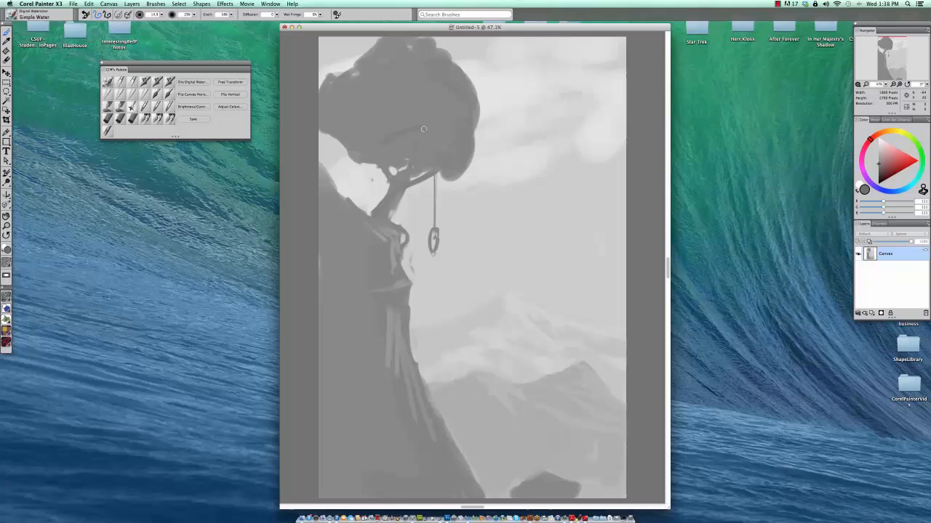
mouse_move(388, 138)
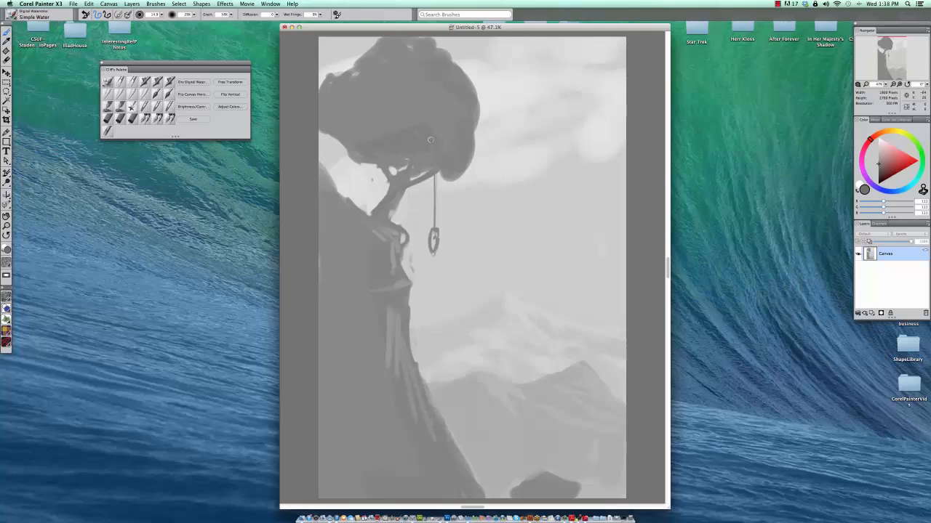
- Choose a light grey colour for the tree-house patches in the crown
left_click(876, 151)
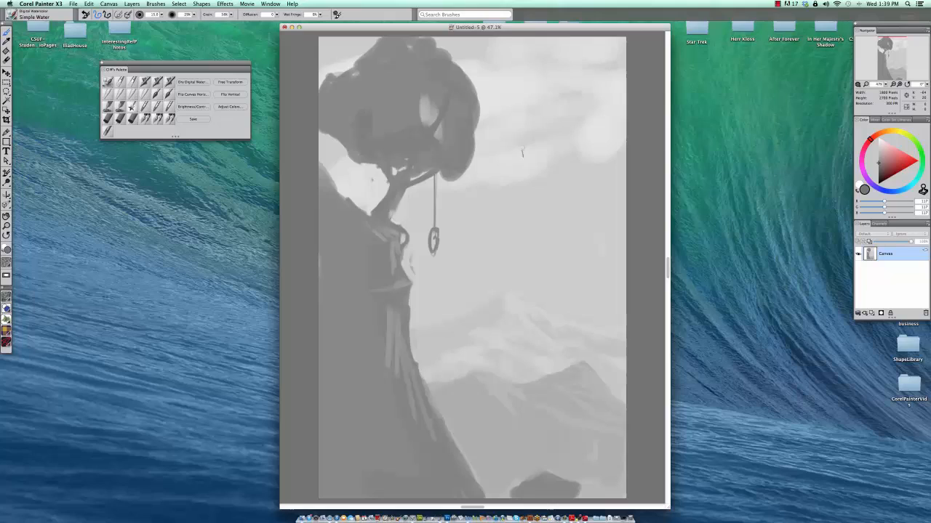
mouse_move(510, 158)
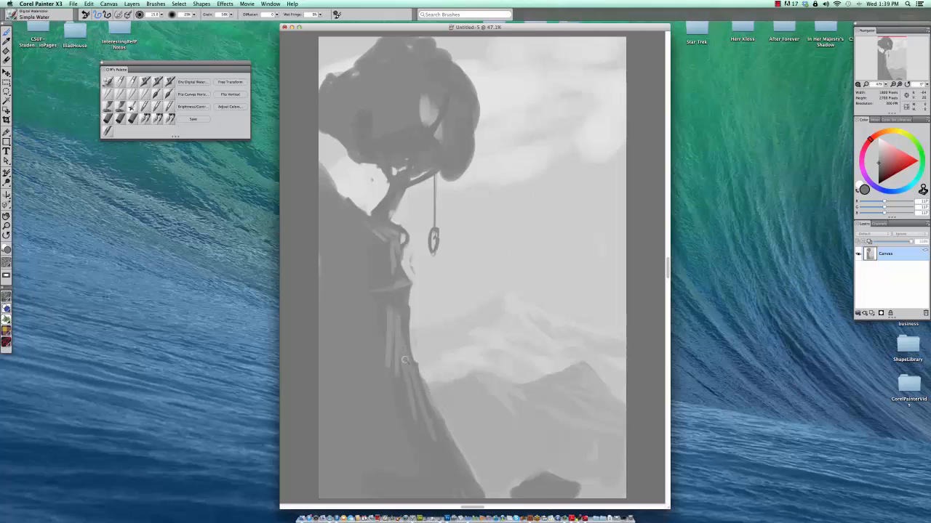
mouse_move(393, 367)
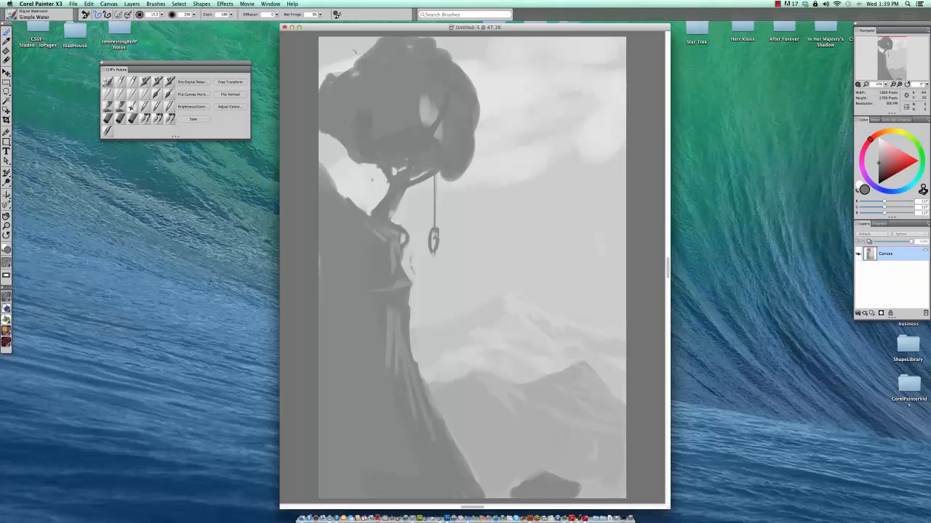
mouse_move(395, 129)
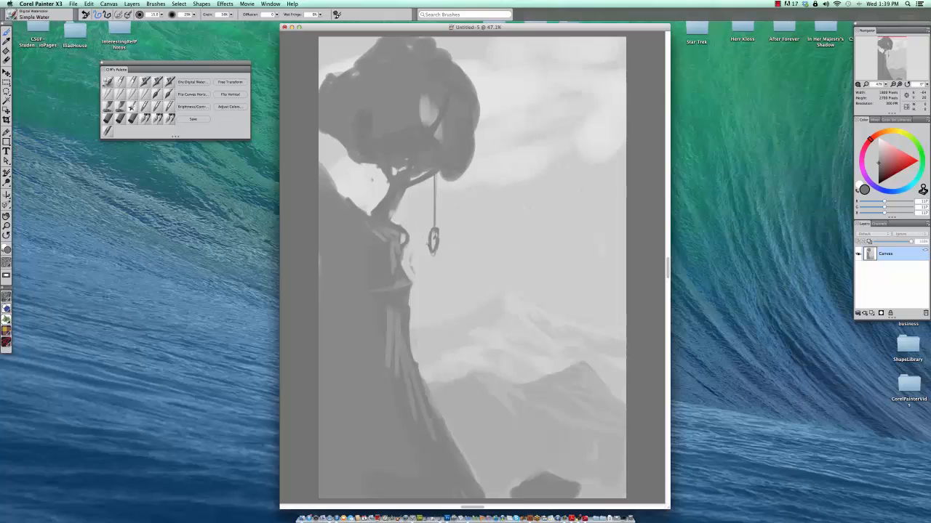
mouse_move(545, 460)
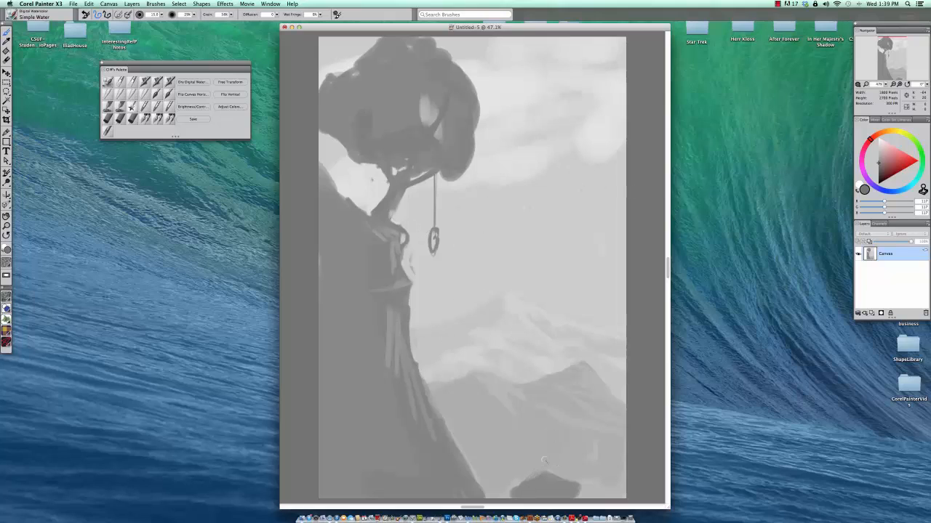